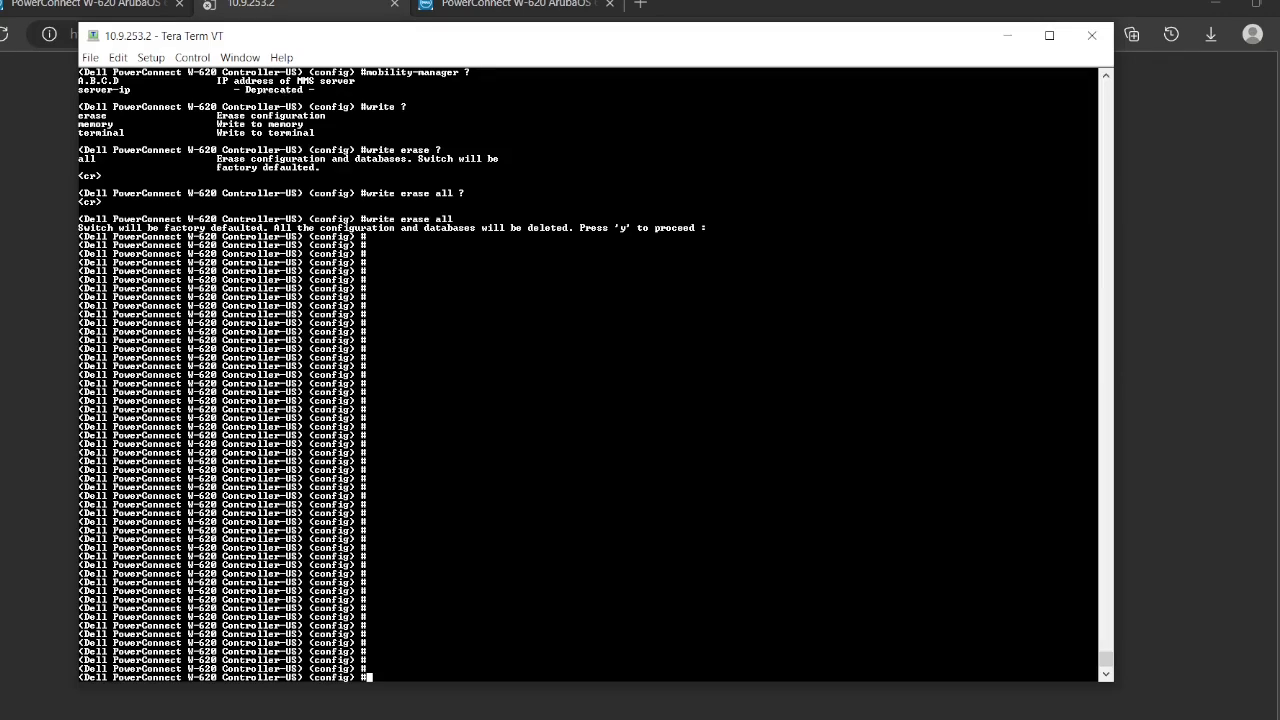
# Step: Enter 'write erase all' at the config prompt to wipe the controller's configuration and databases
pyautogui.write('w')
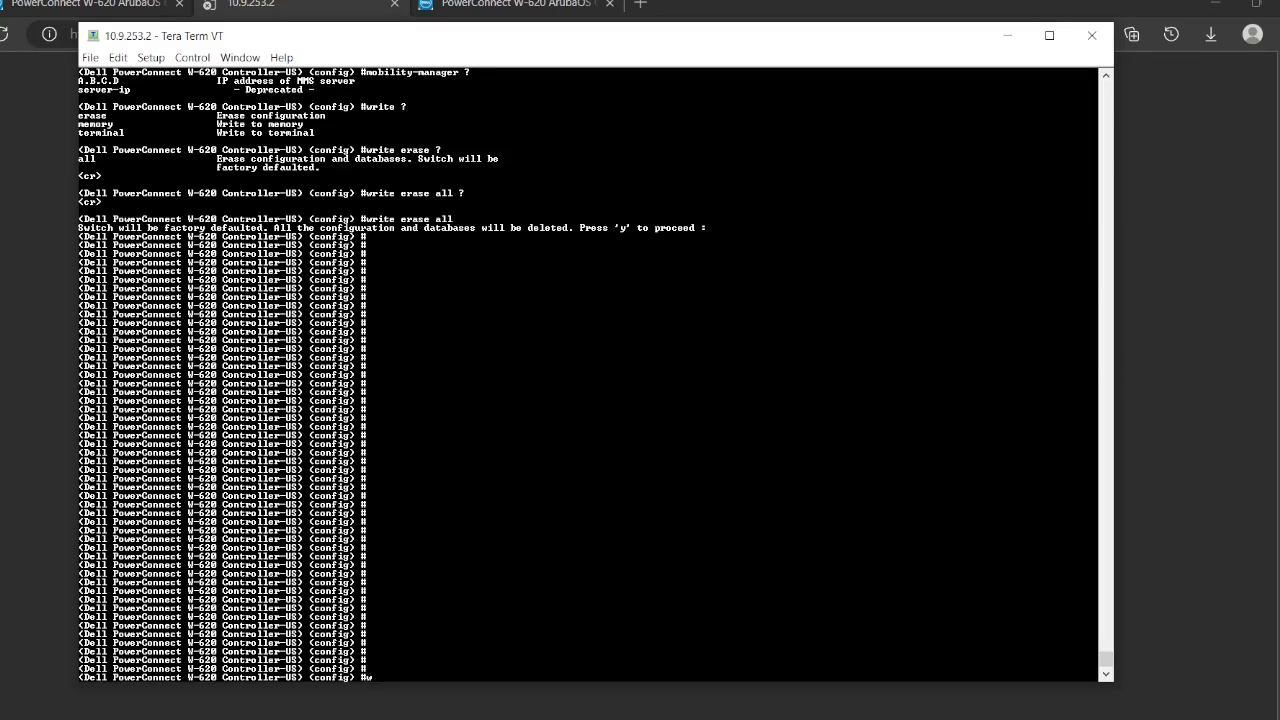
pyautogui.write('rite')
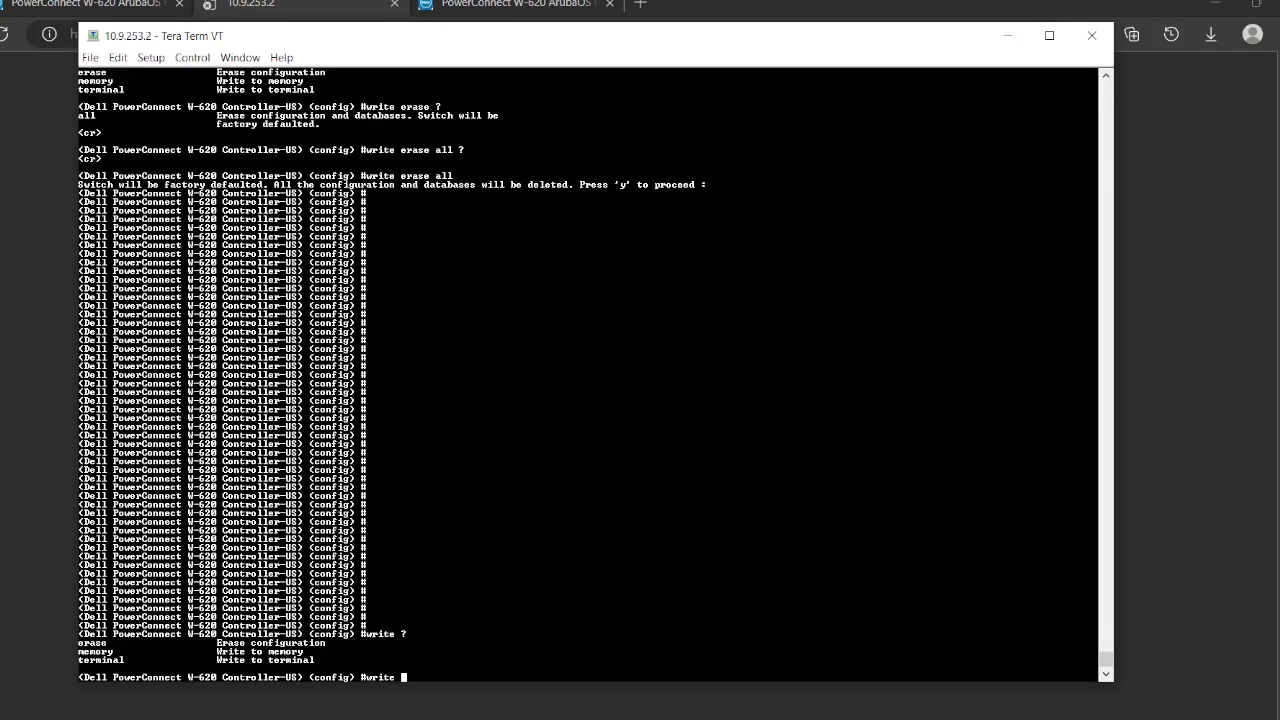
pyautogui.write('c')
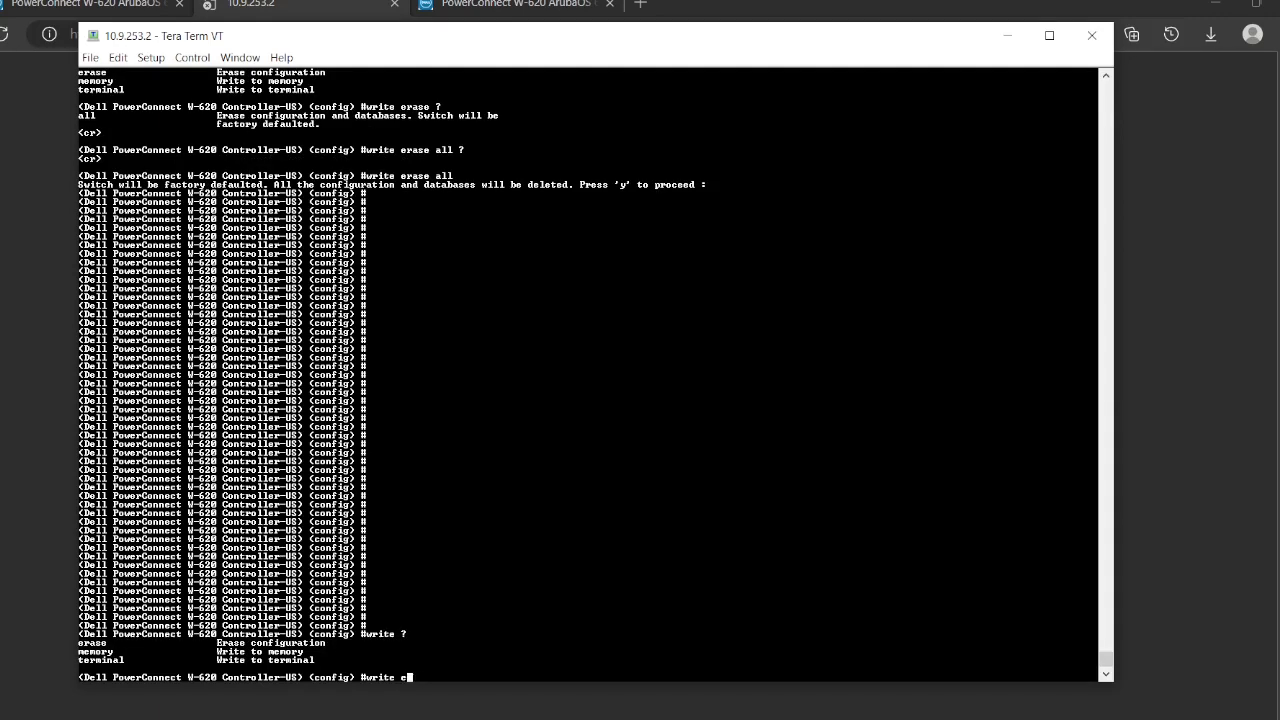
pyautogui.press('BackSpace')
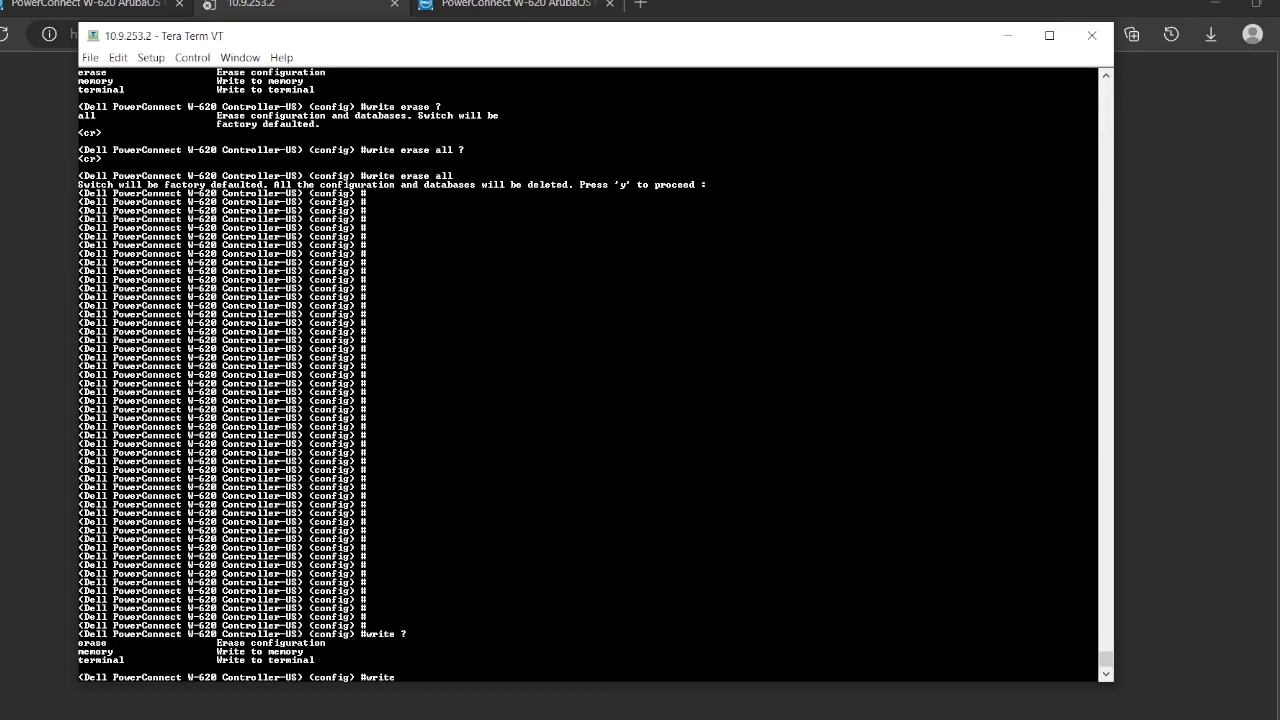
pyautogui.write('erase')
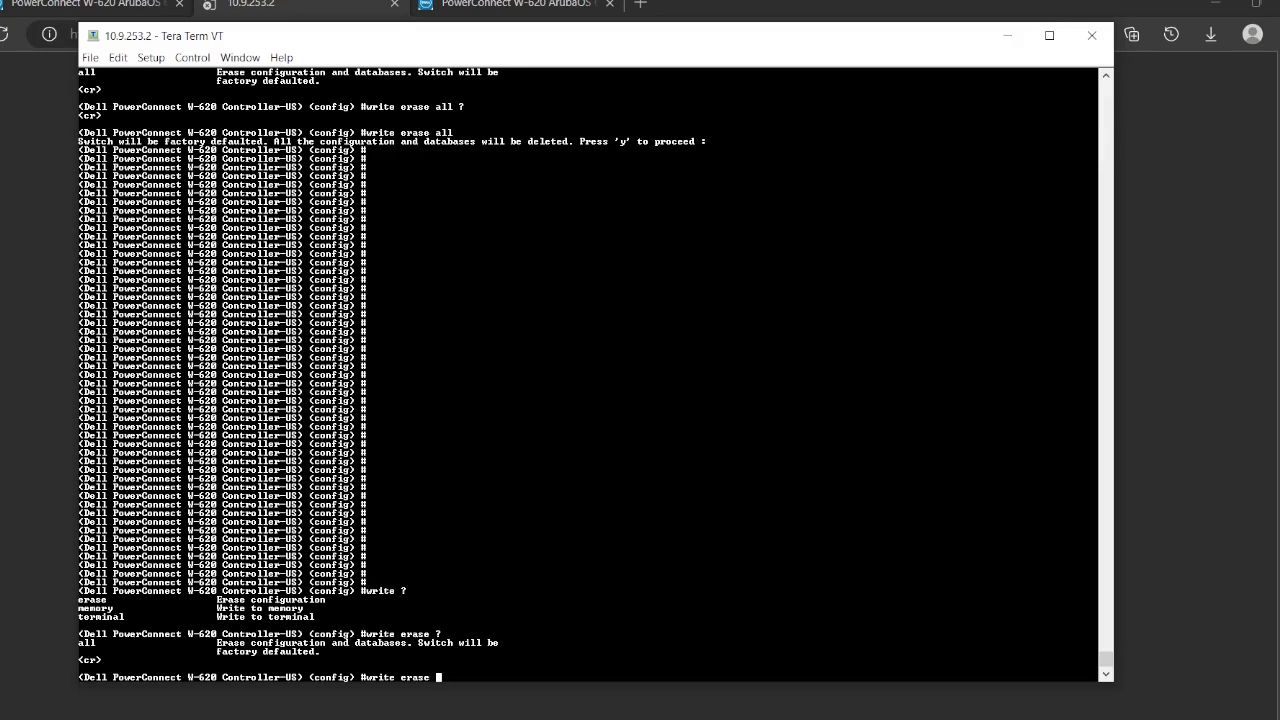
pyautogui.write('all ?')
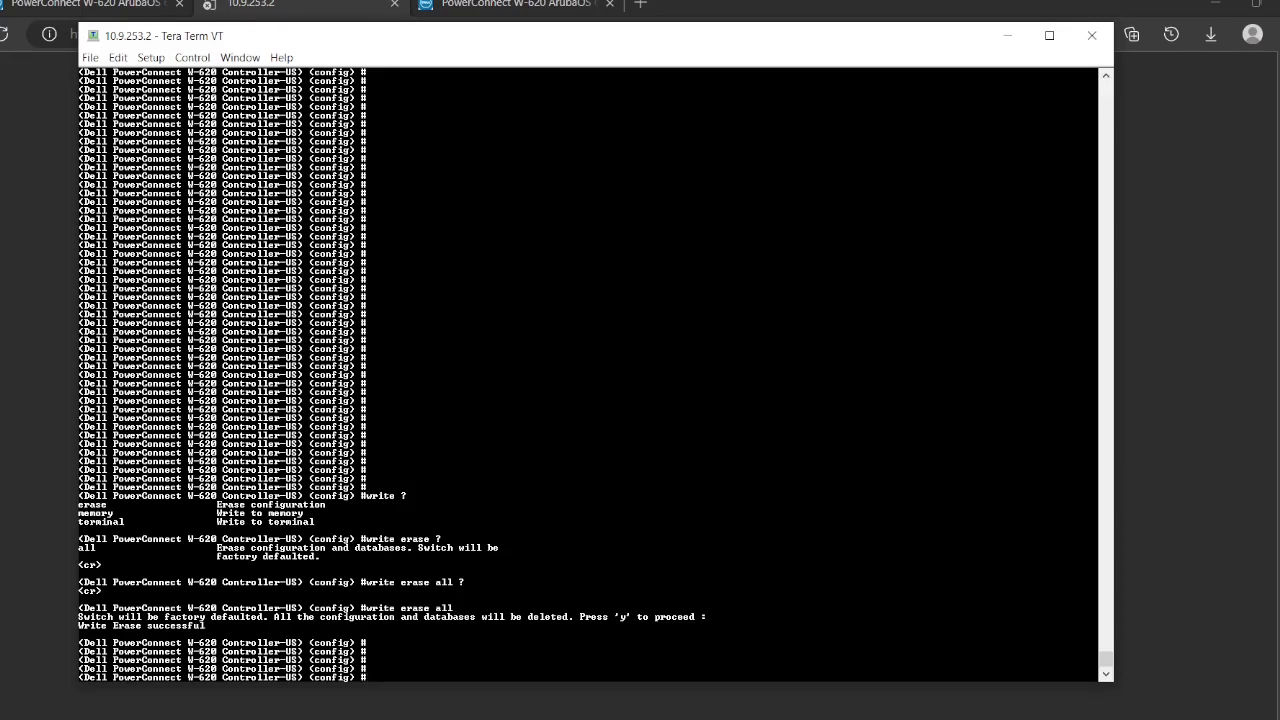
# Step: Issue 'reload' and confirm with 'y' so the controller restarts
pyautogui.write('remote-nodeb')
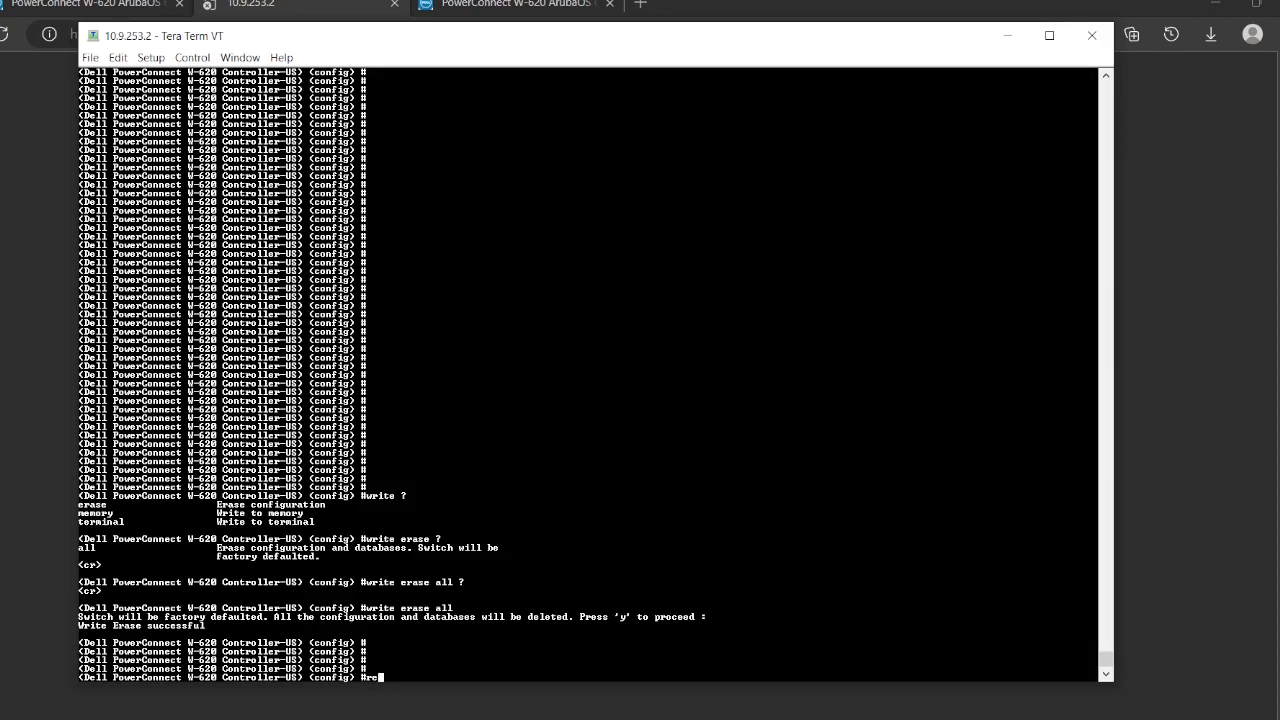
pyautogui.write('load')
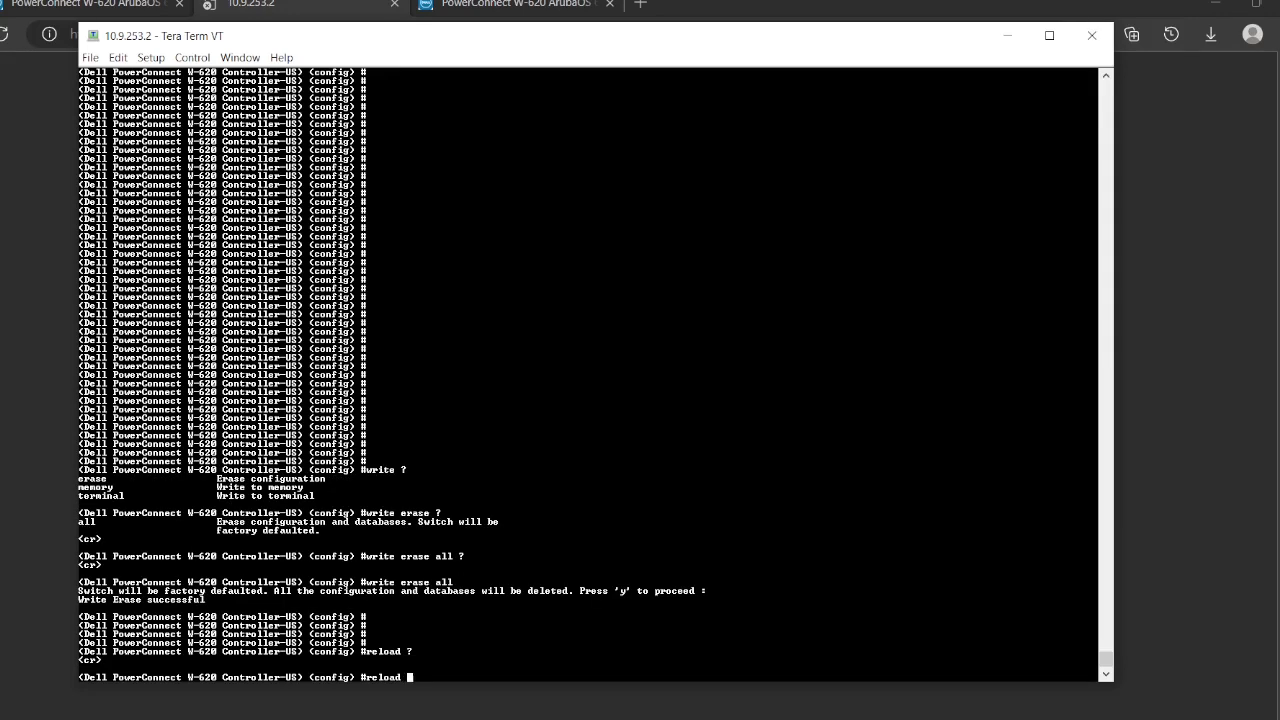
pyautogui.press('Return')
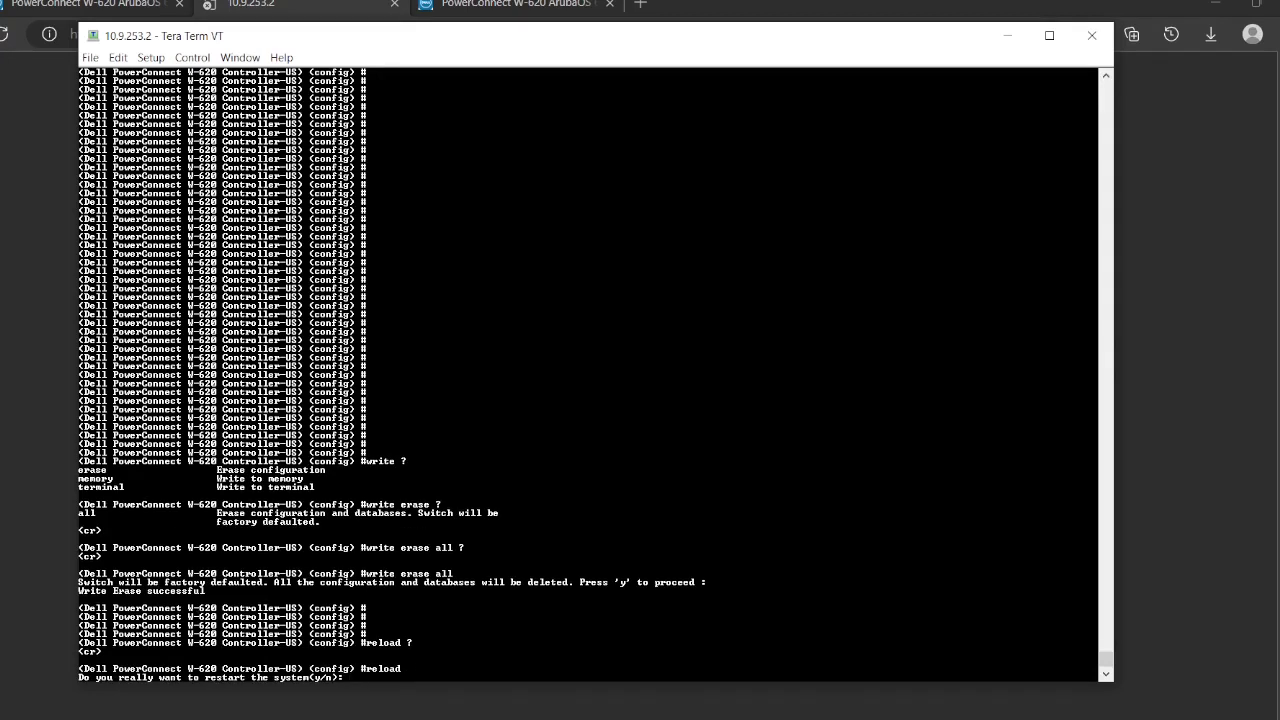
pyautogui.write('y')
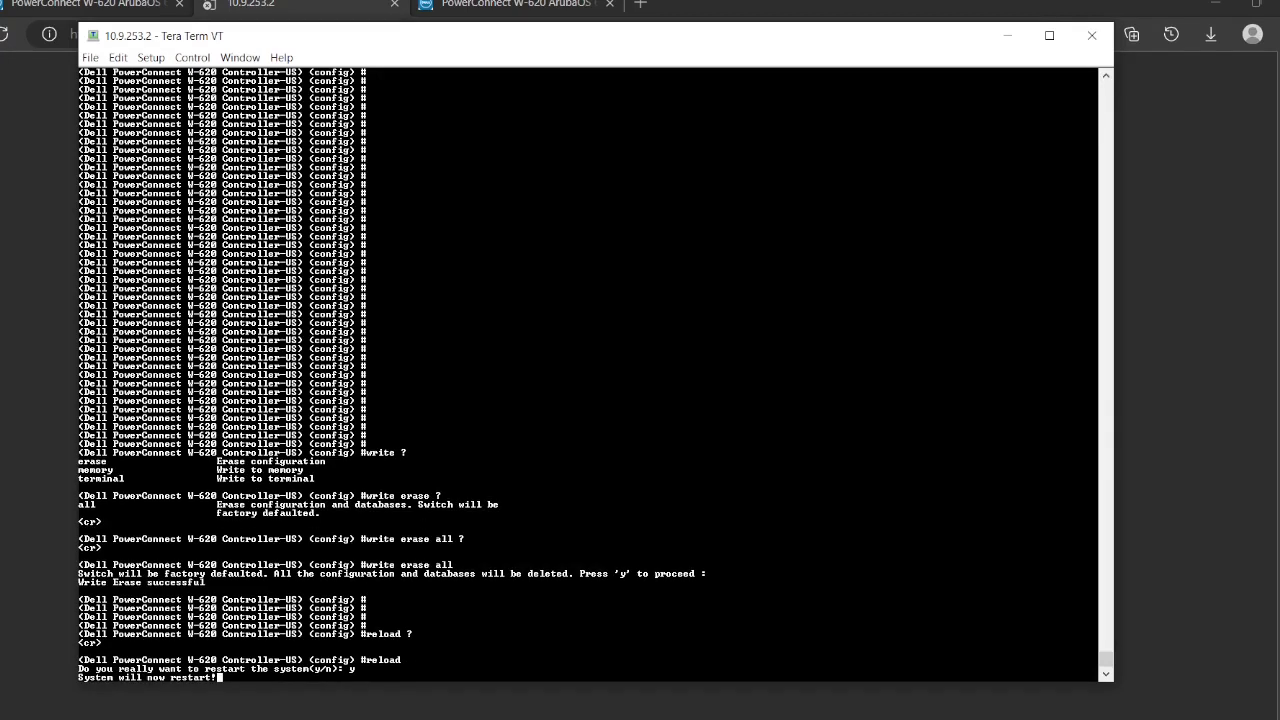